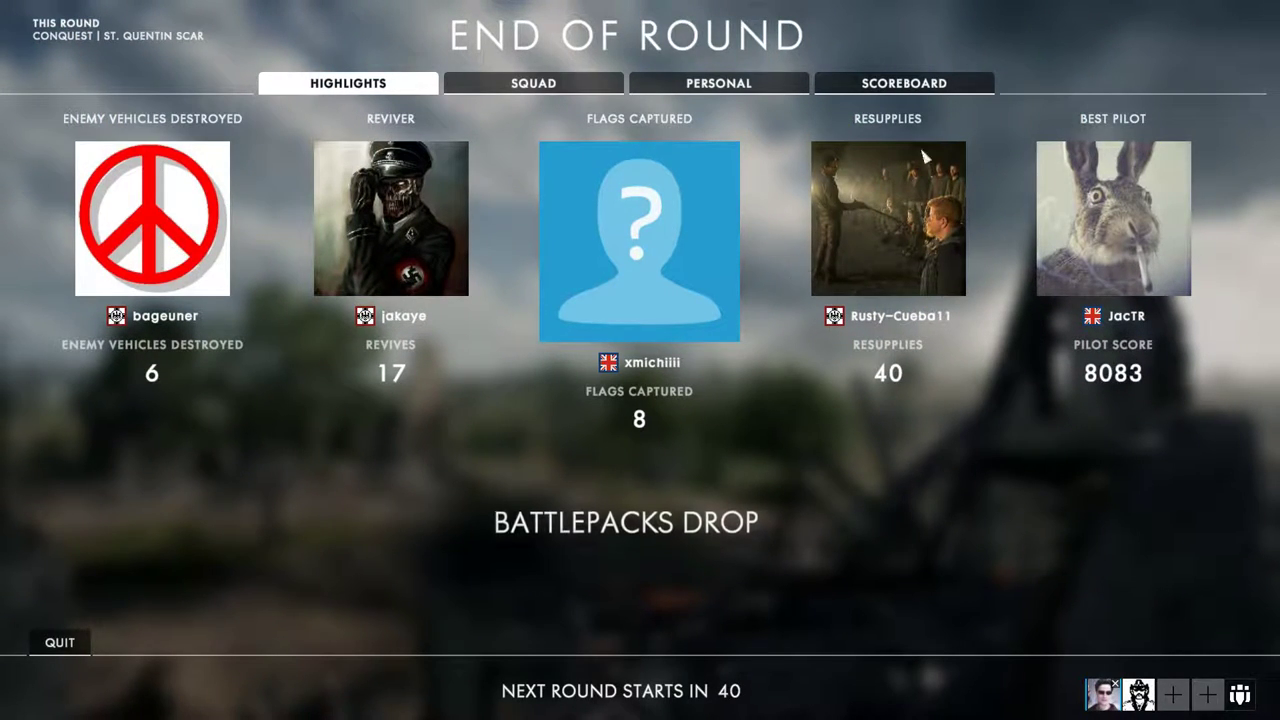
# Step: View the full team scoreboard, then quit the round and confirm returning to the main menu
pyautogui.click(910, 80)
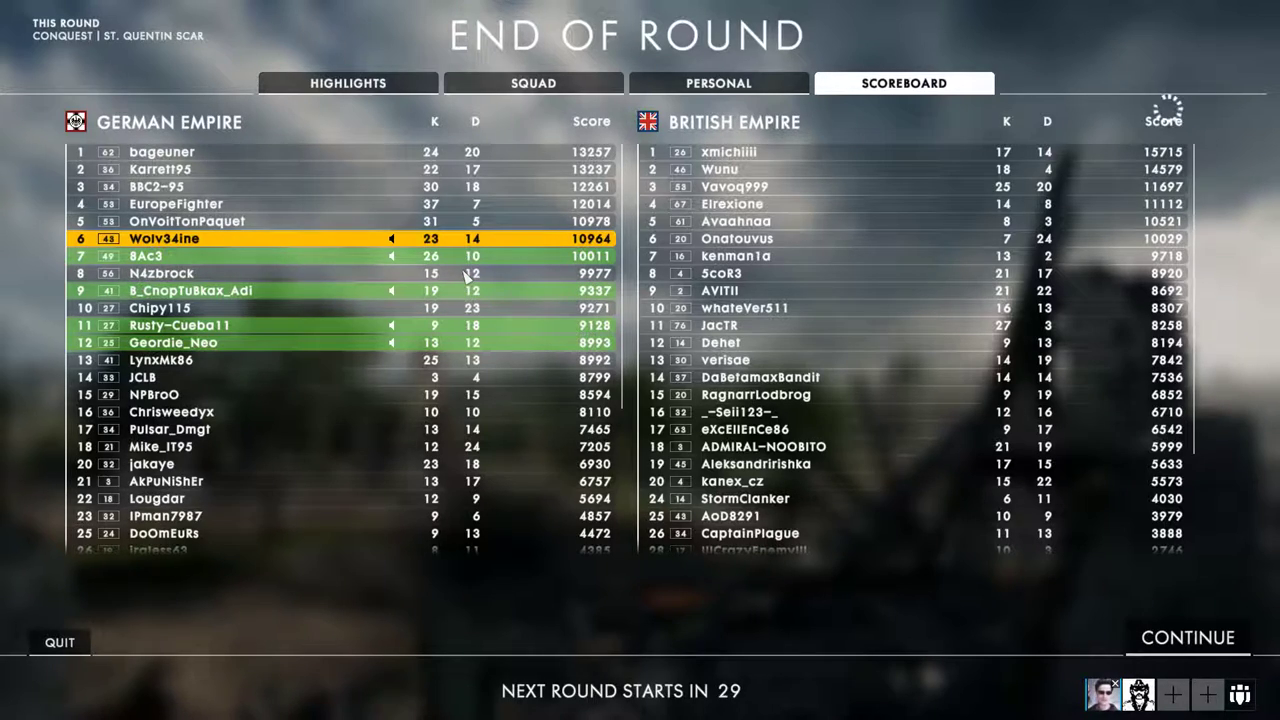
pyautogui.moveTo(452, 360)
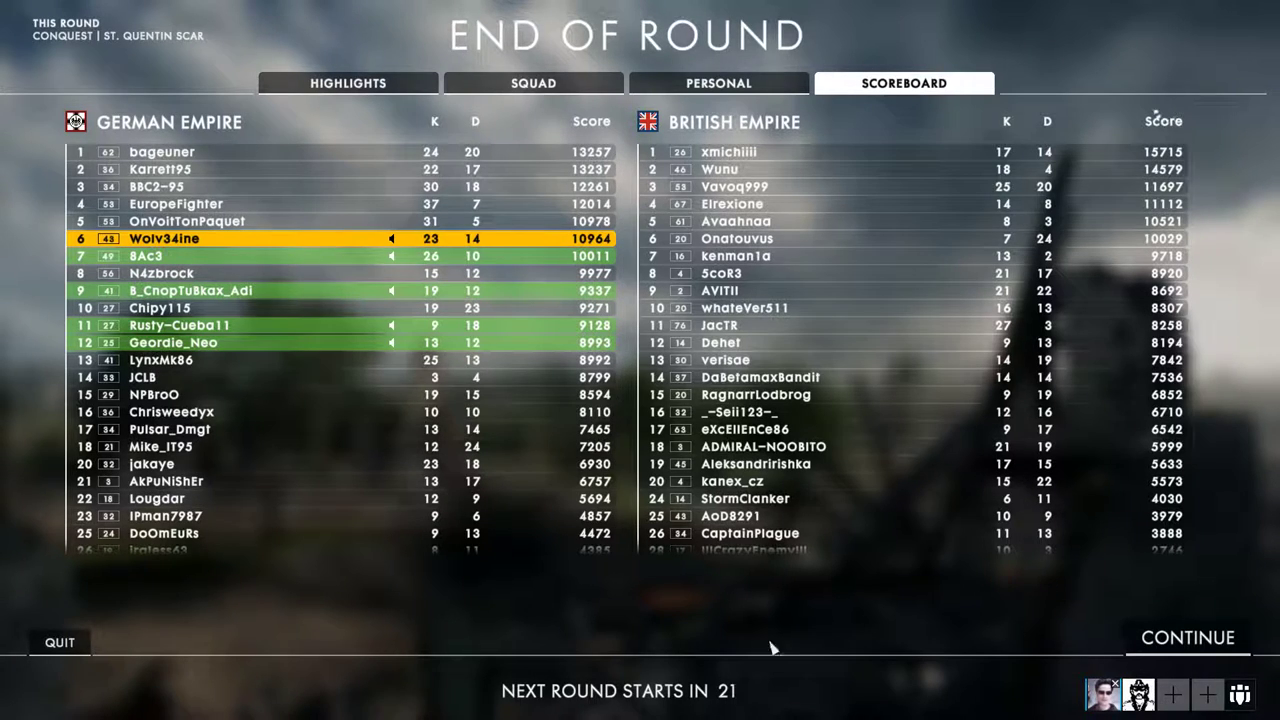
pyautogui.click(56, 642)
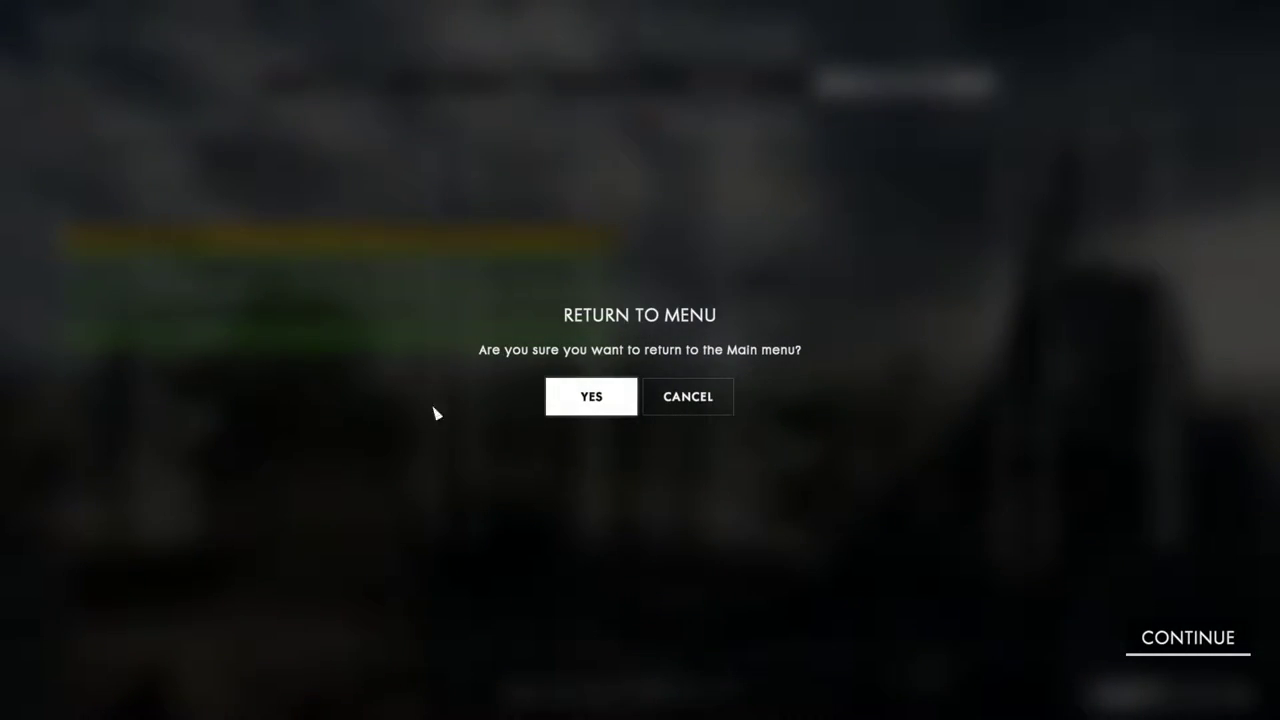
pyautogui.click(588, 396)
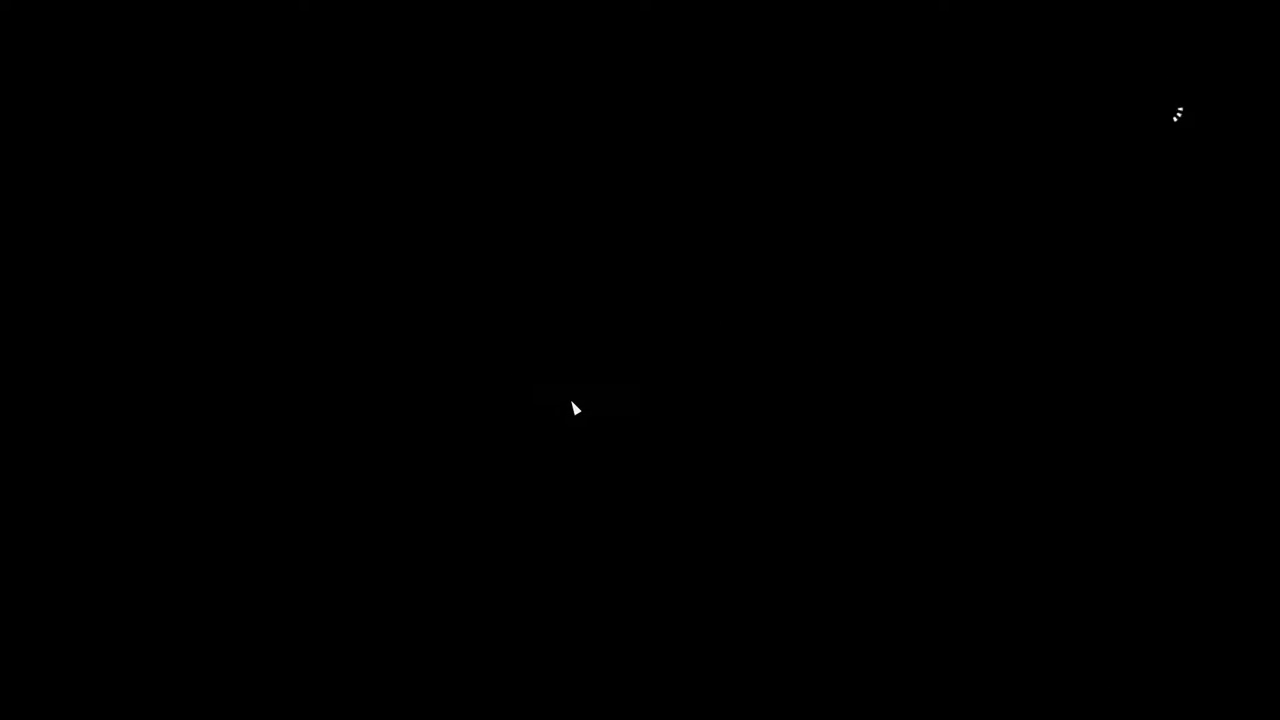